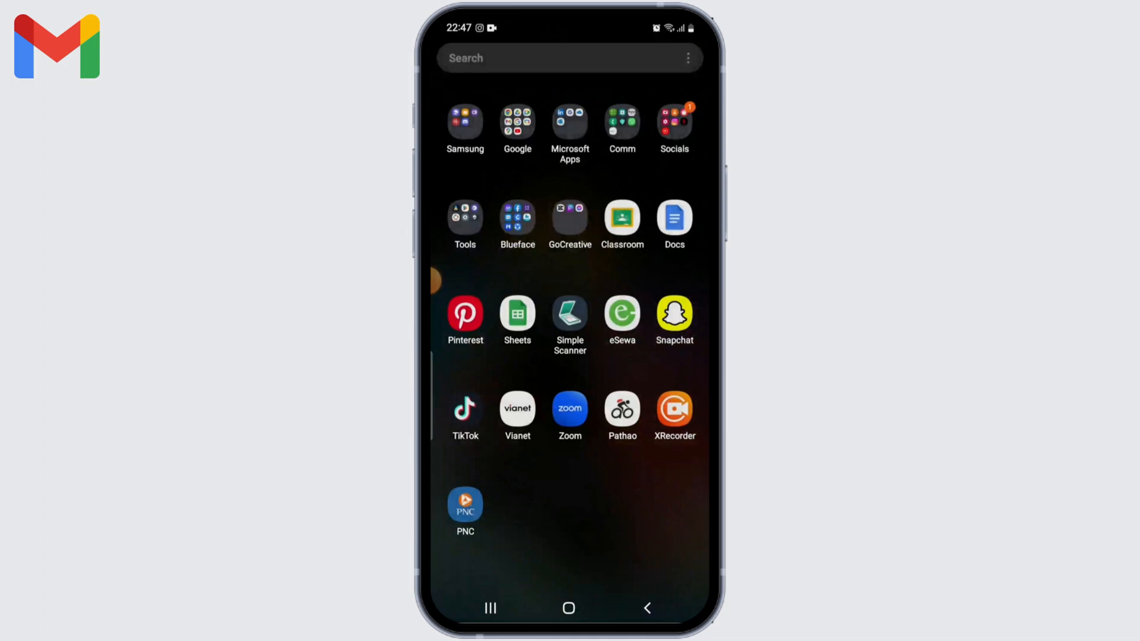
- From the Google app's account switcher, choose Add another account to reach the Google sign-in screen
left_click(516, 125)
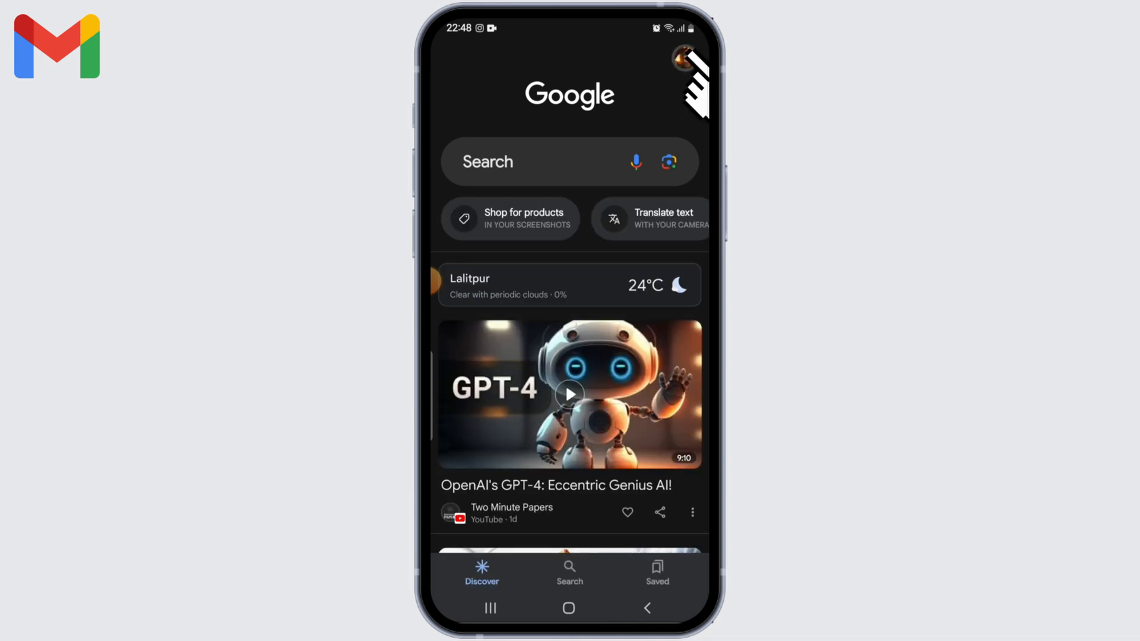
left_click(684, 58)
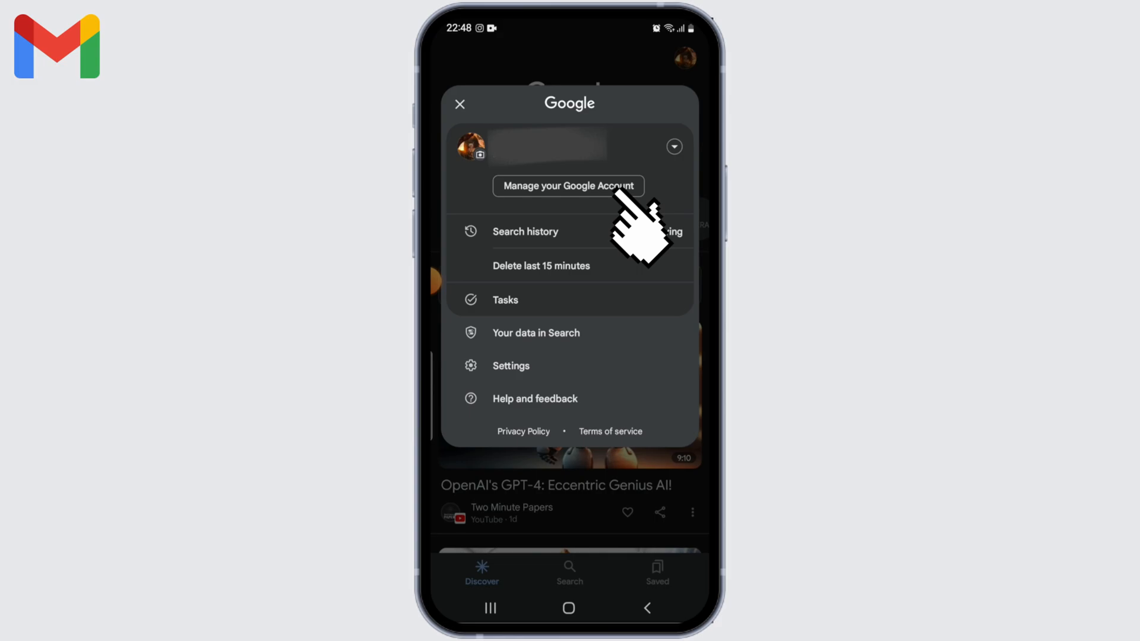
left_click(672, 146)
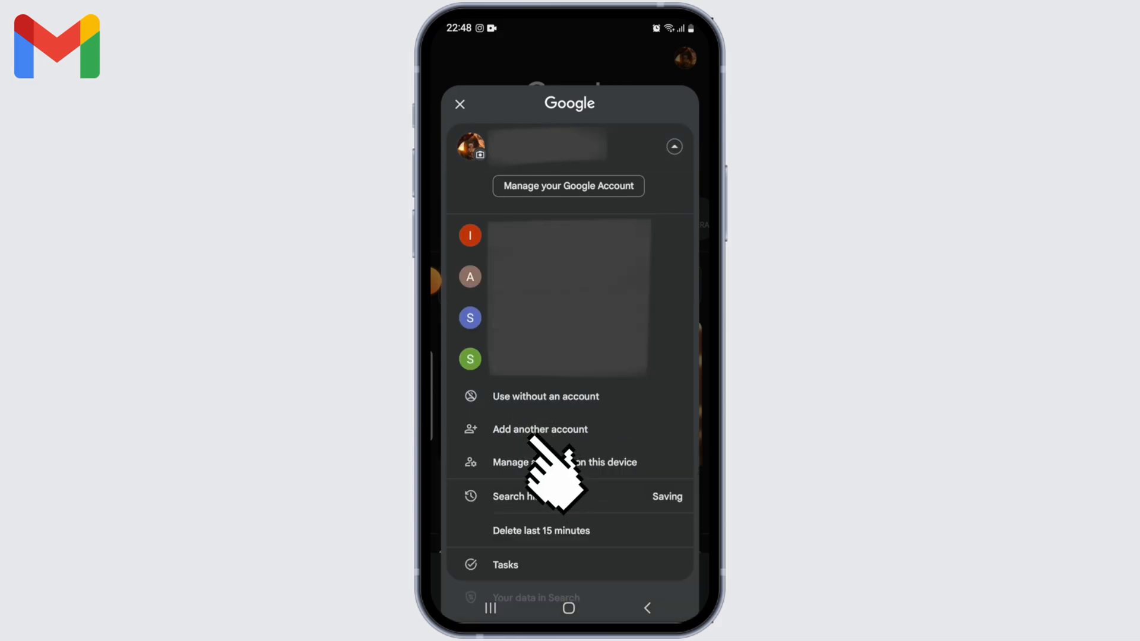
left_click(539, 429)
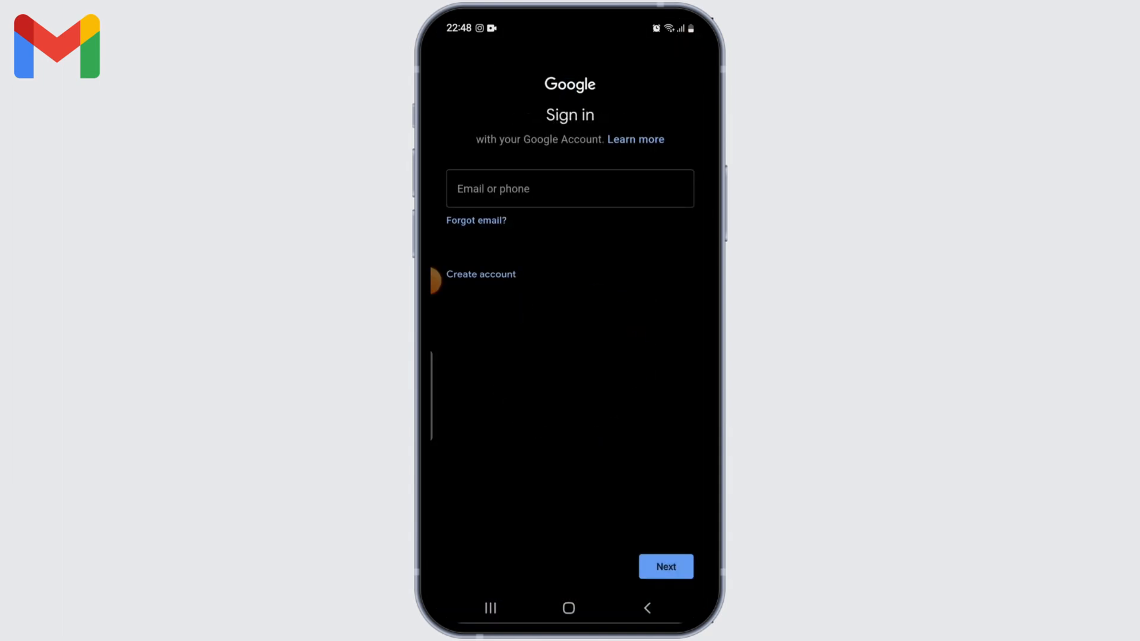
- Create a new personal account, entering the name Soda Pop plus birthday and gender
left_click(480, 274)
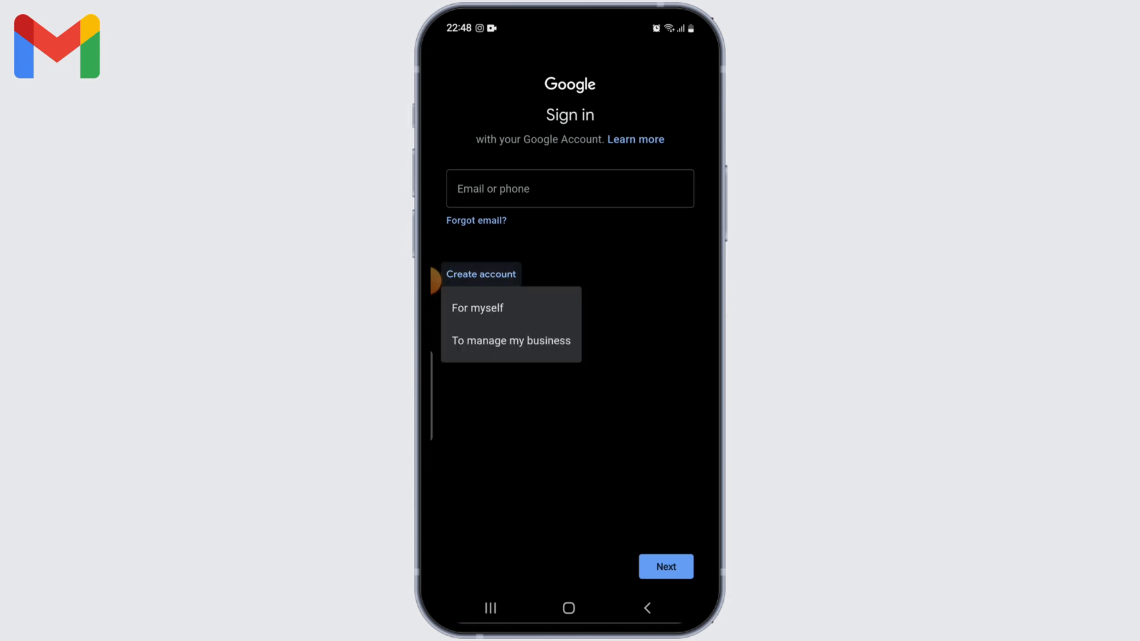
left_click(478, 308)
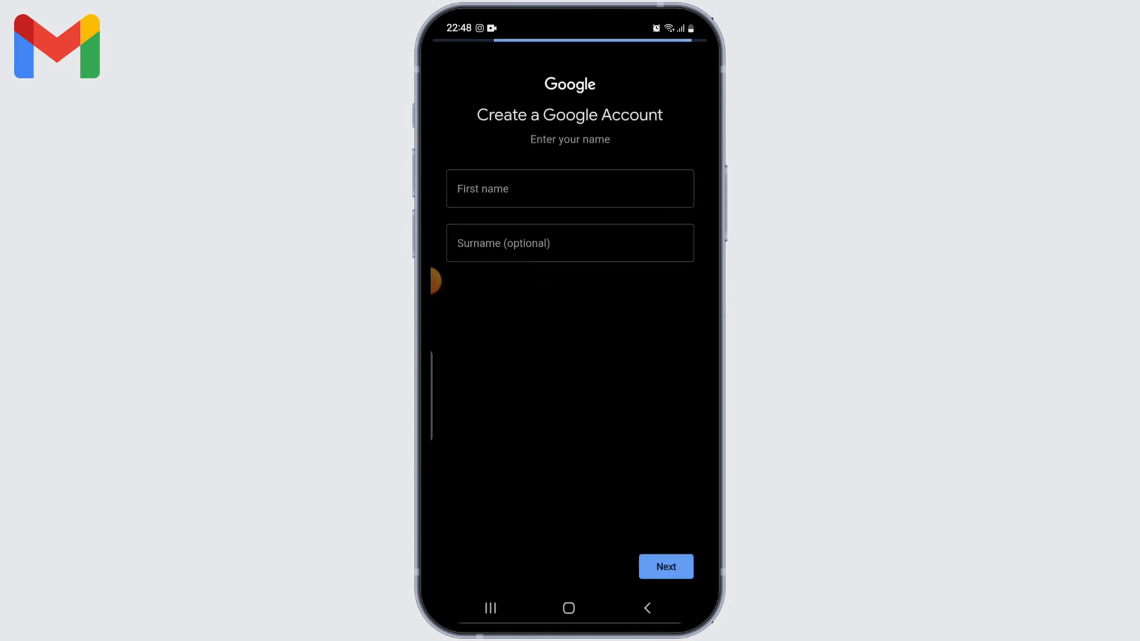
left_click(569, 188)
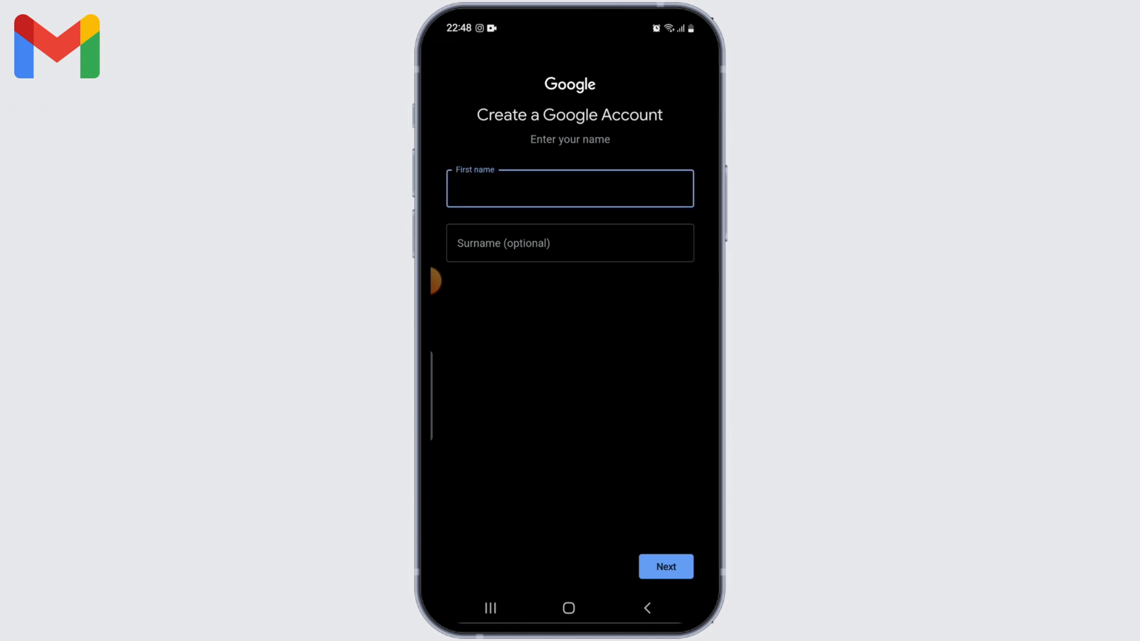
left_click(665, 566)
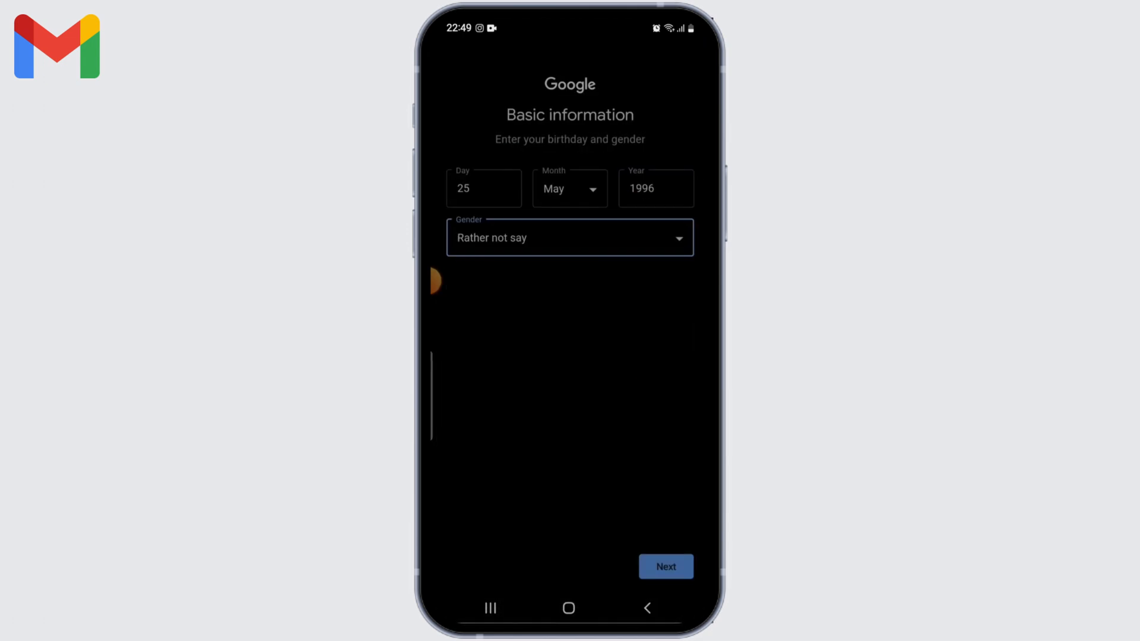
left_click(665, 567)
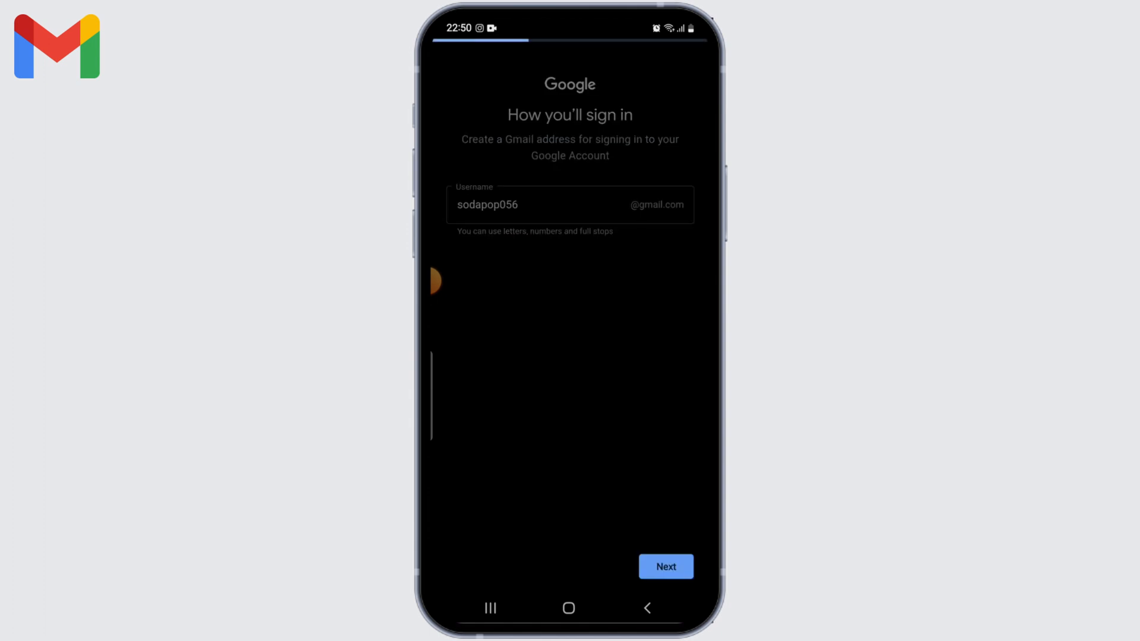
left_click(665, 567)
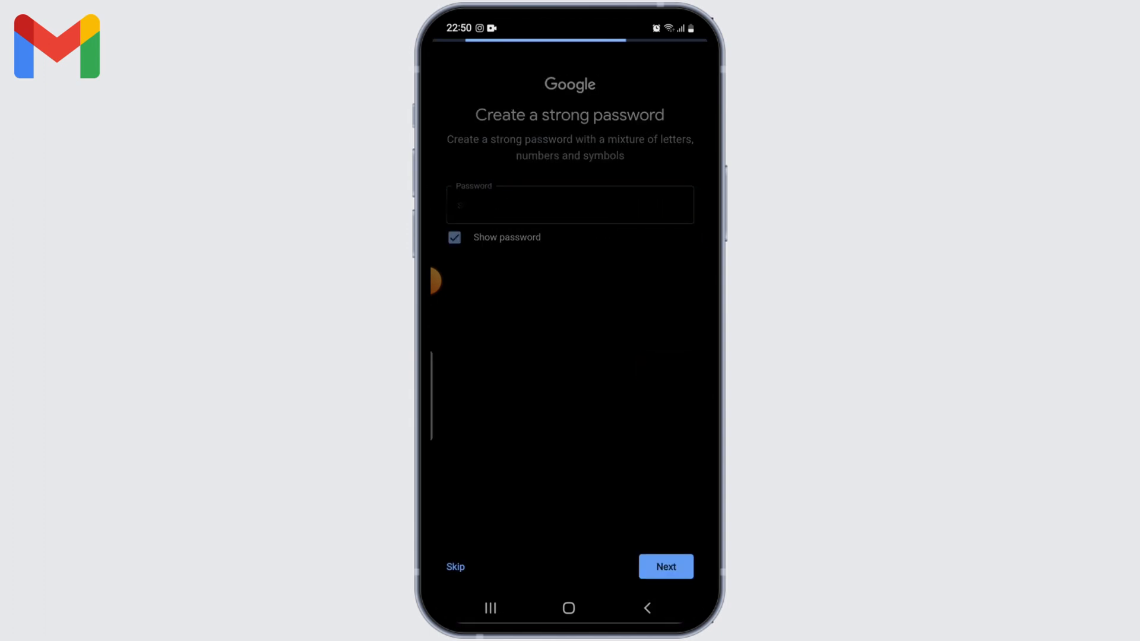
left_click(665, 566)
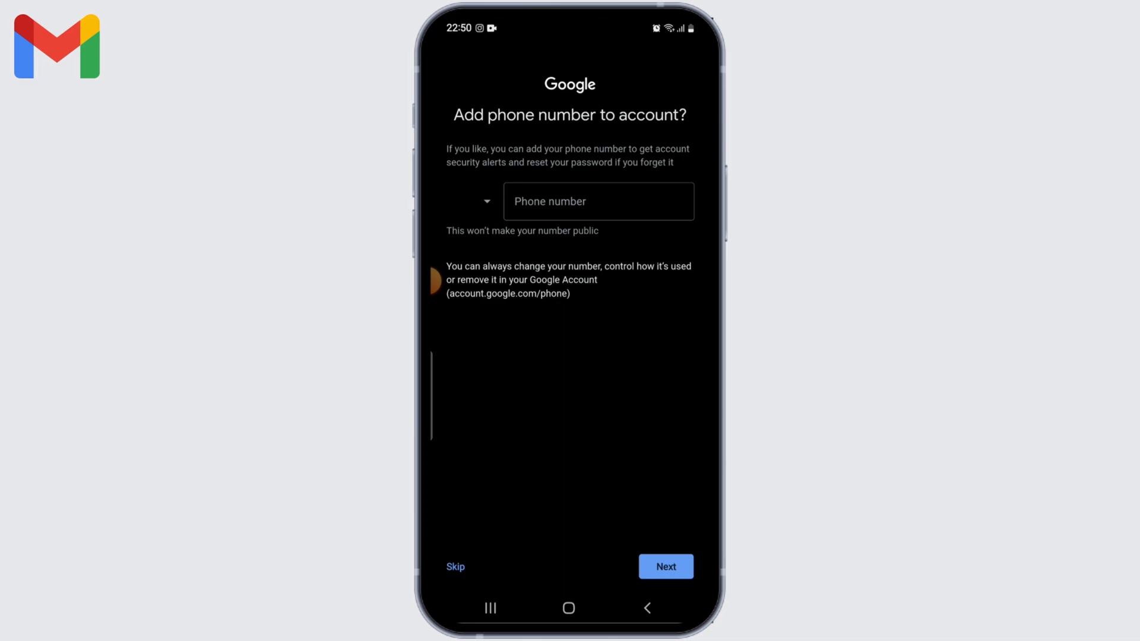
left_click(455, 566)
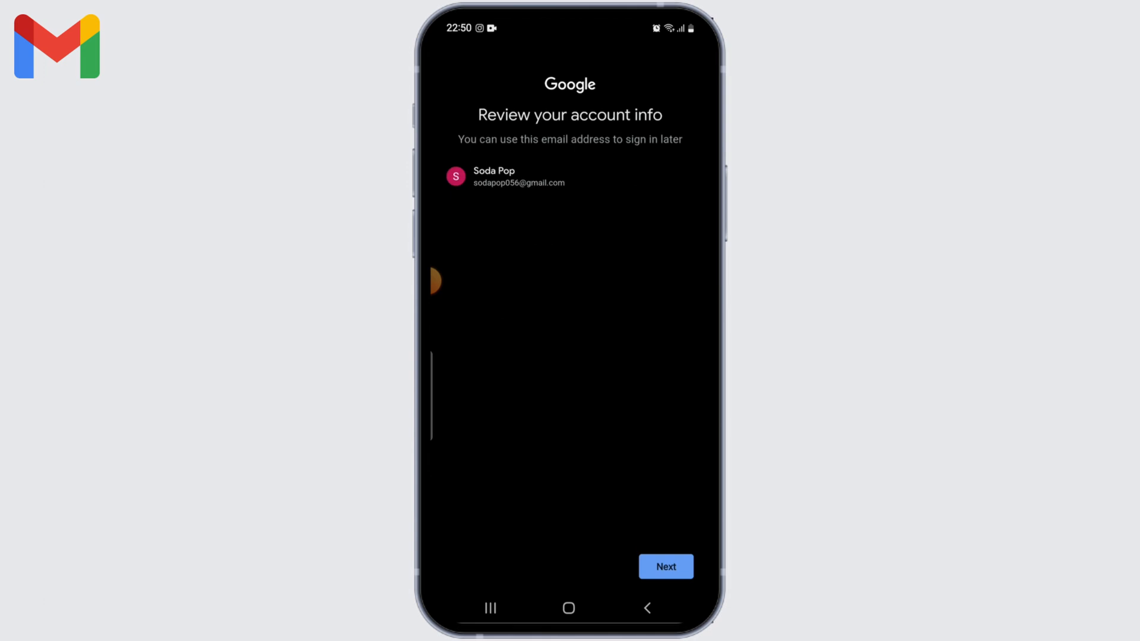
left_click(664, 566)
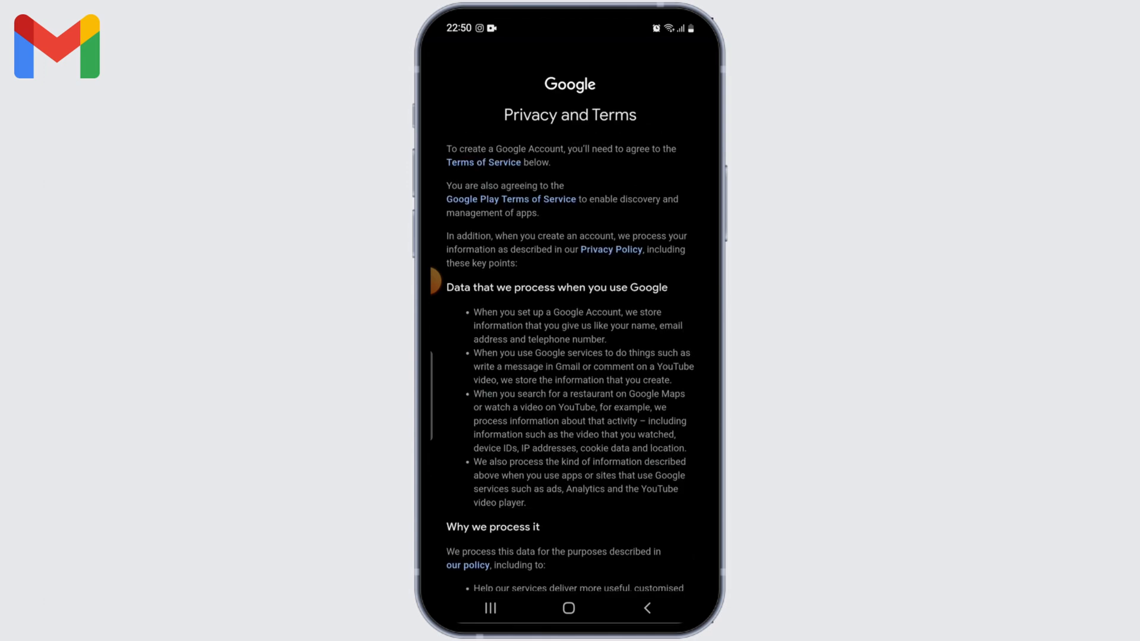
scroll("down", 3)
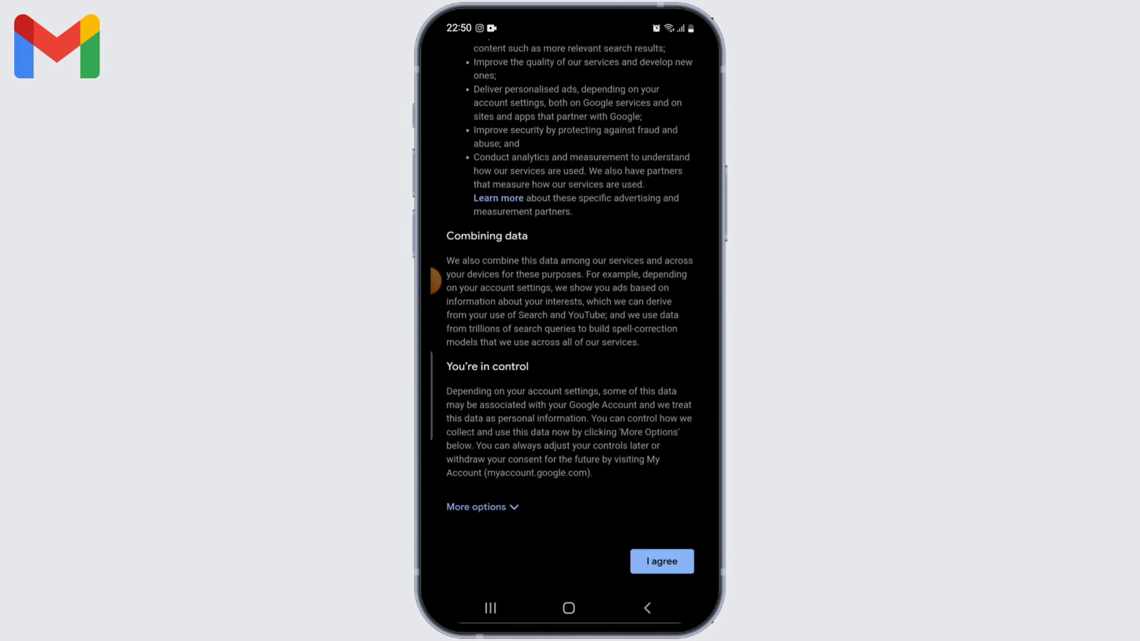
left_click(660, 561)
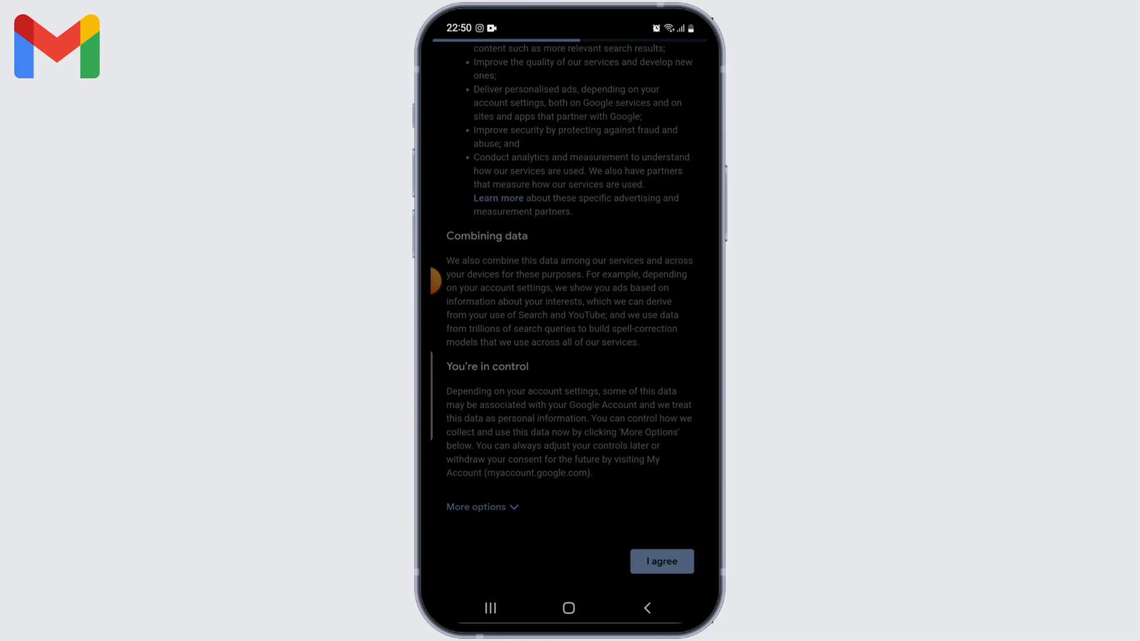
left_click(662, 562)
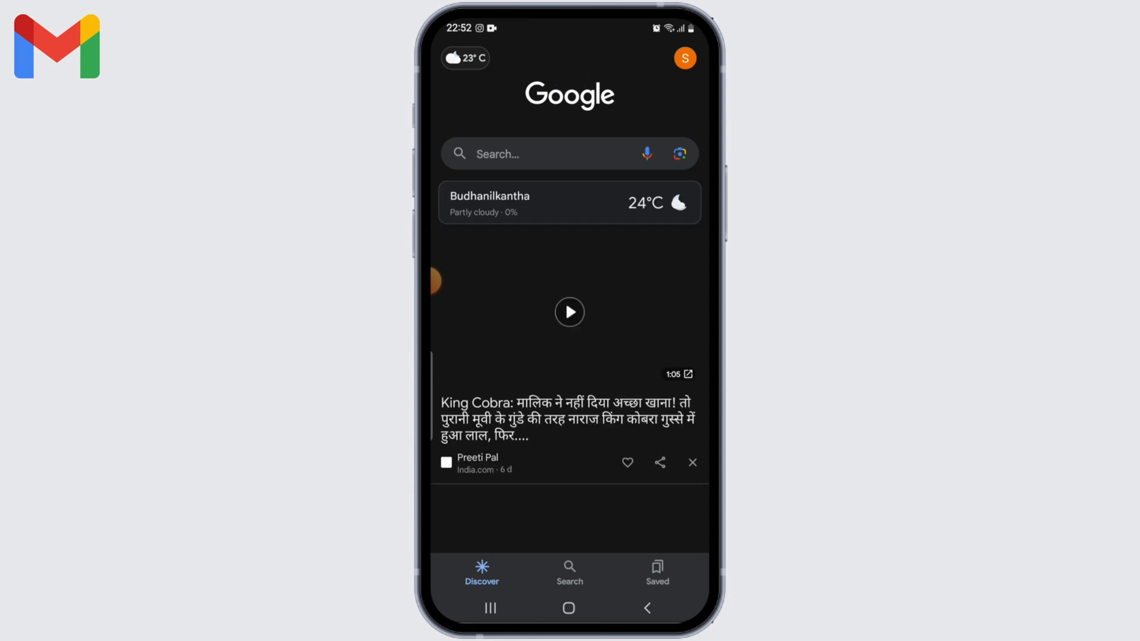
left_click(684, 58)
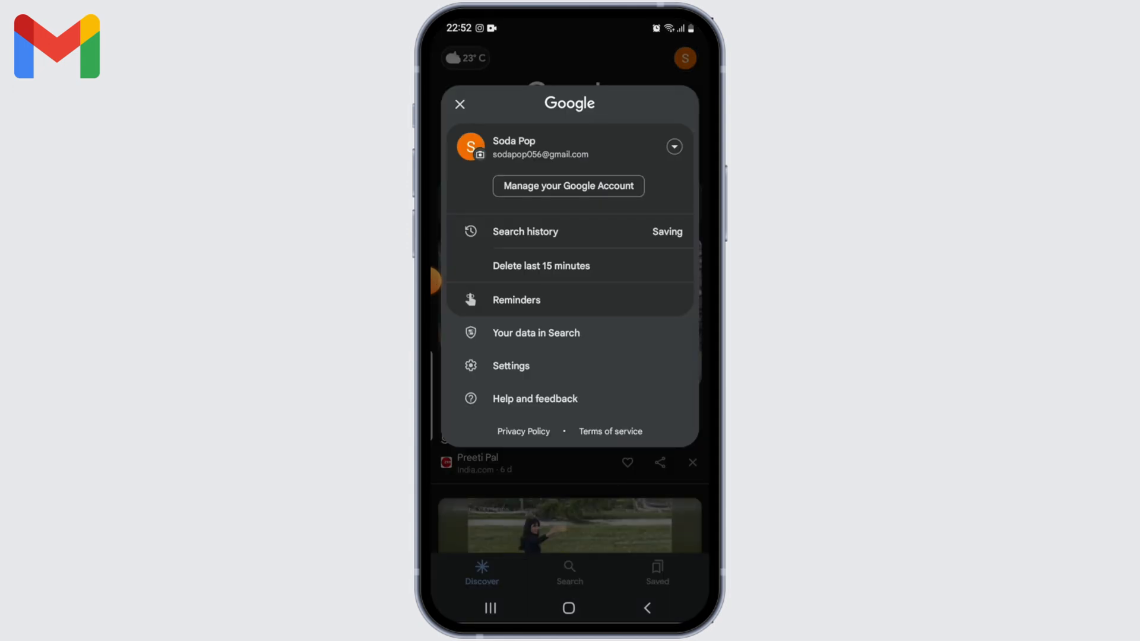